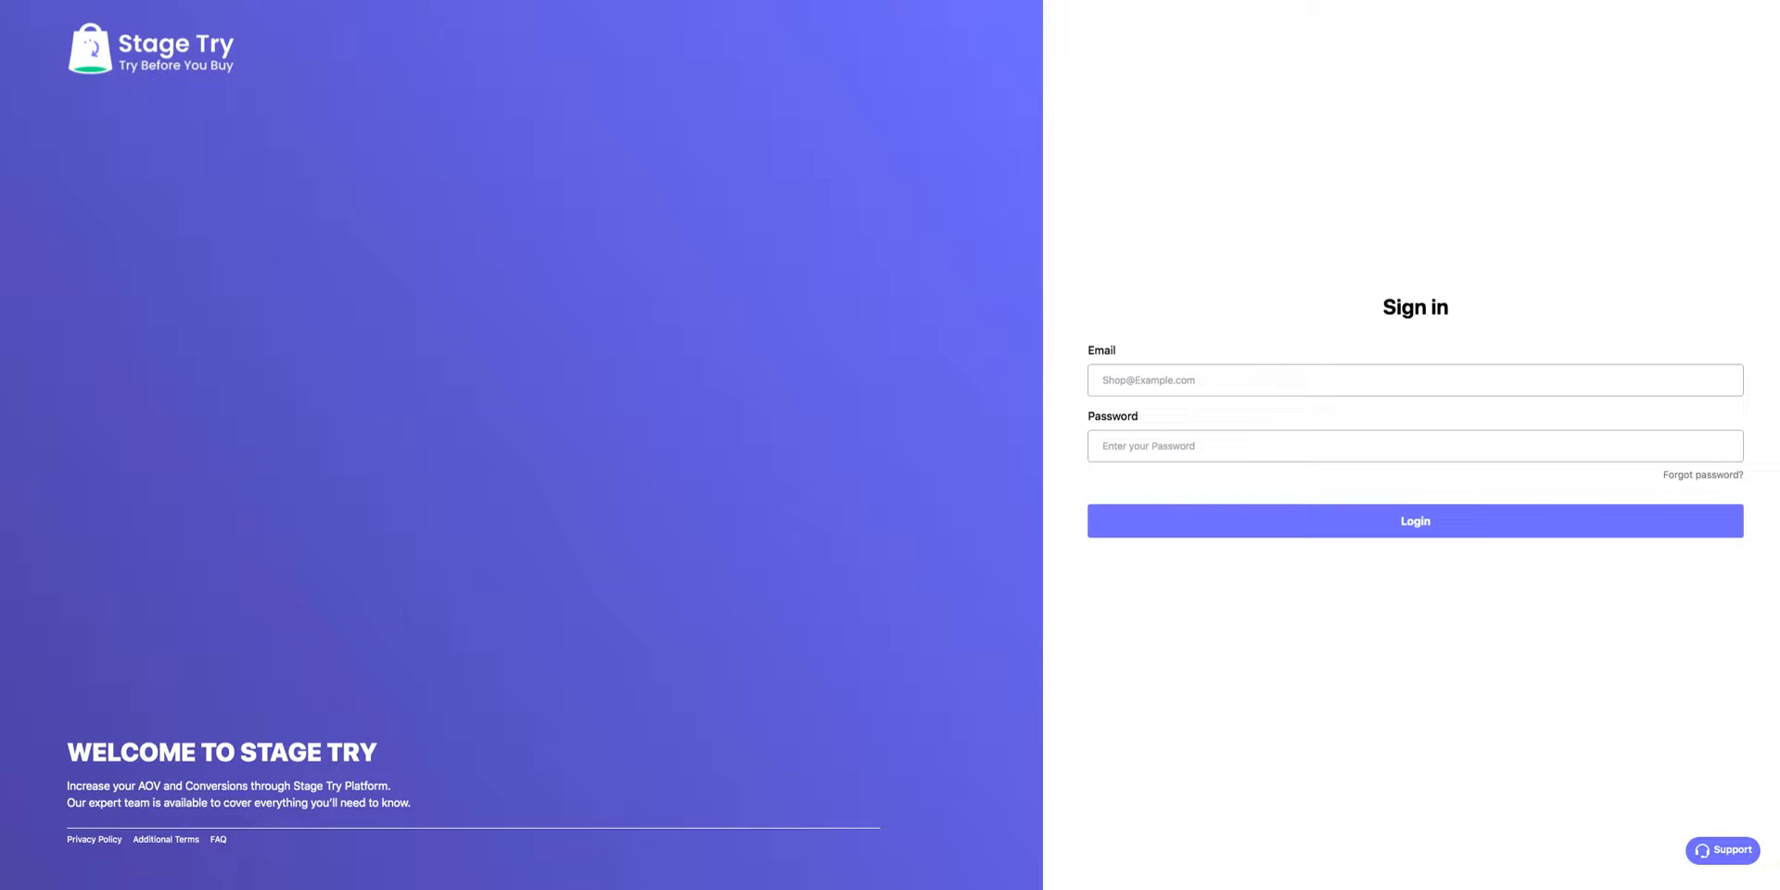
# Sign in and bring up pre-ordered order #STG4707 with its item, totals and shopper details.
pyautogui.click(1414, 519)
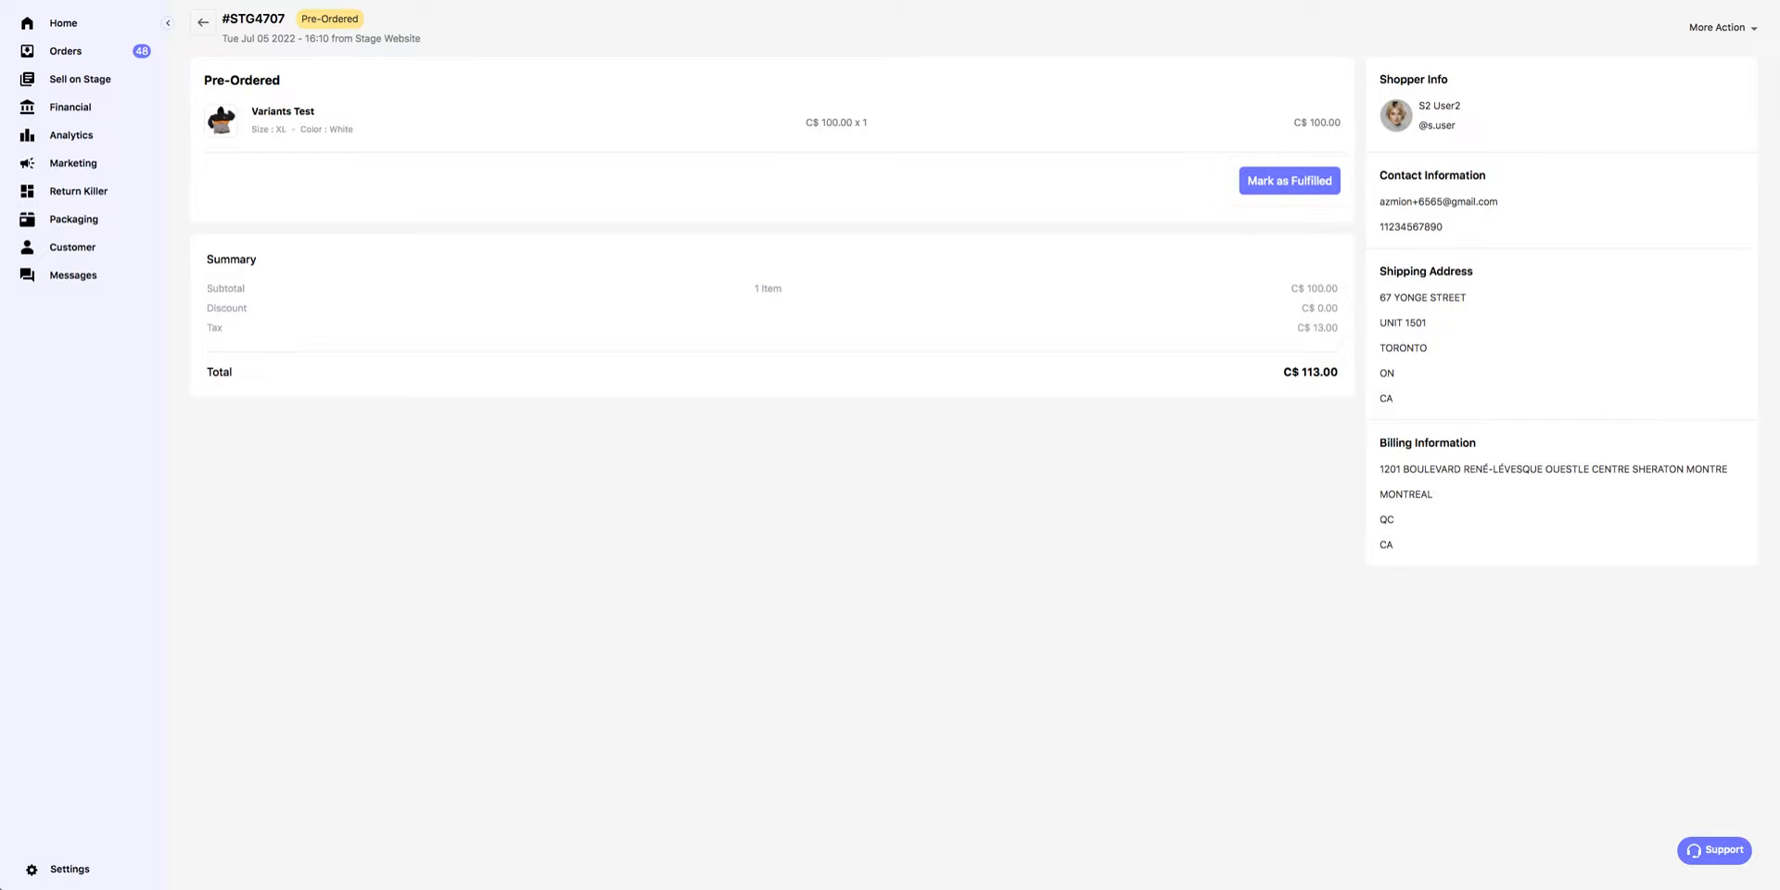
# Mark #STG4707 fulfilled with 7 lbs, large 100x20x10 package, lowest-price send and return shipping.
pyautogui.click(1289, 180)
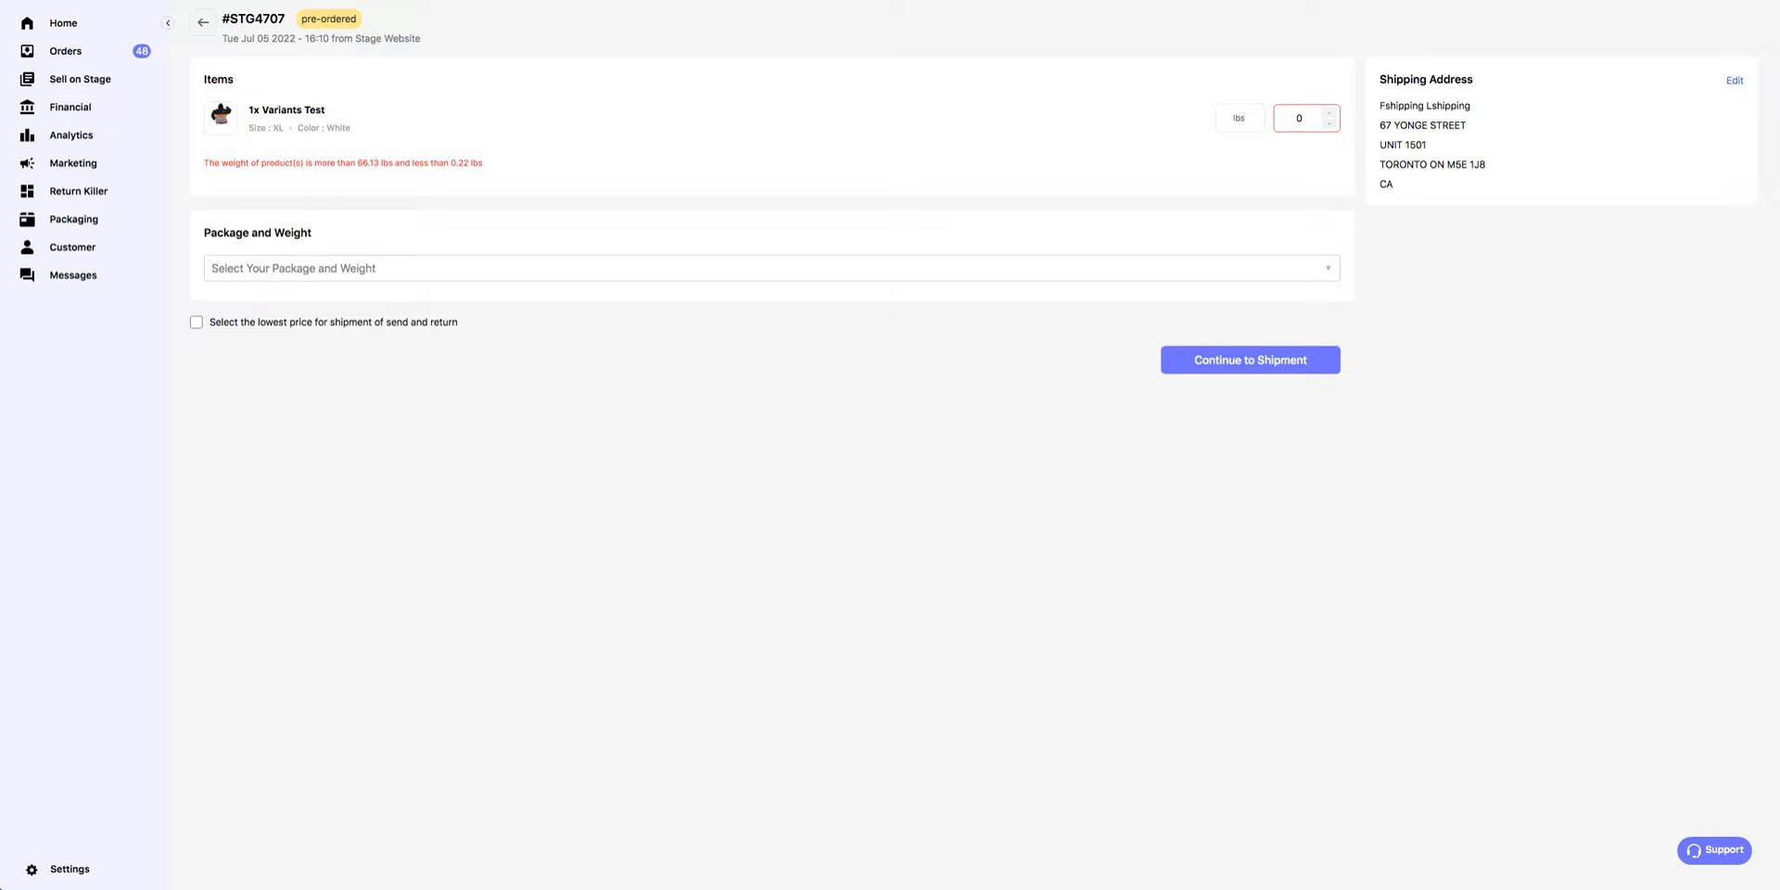
pyautogui.write('7')
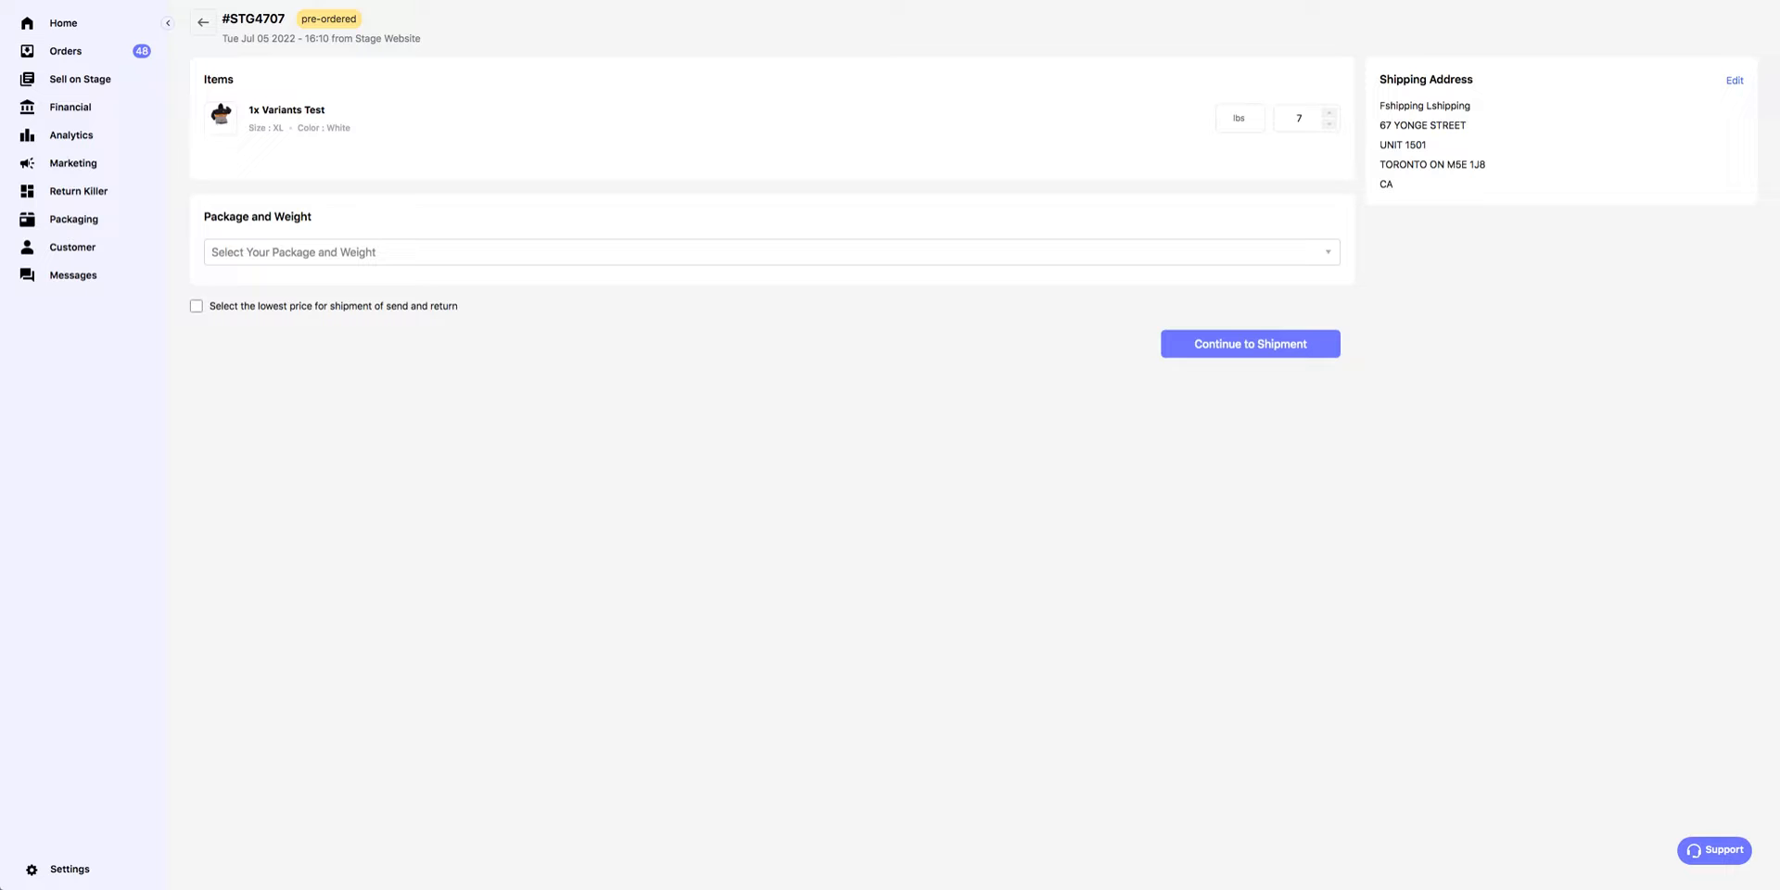
pyautogui.click(770, 252)
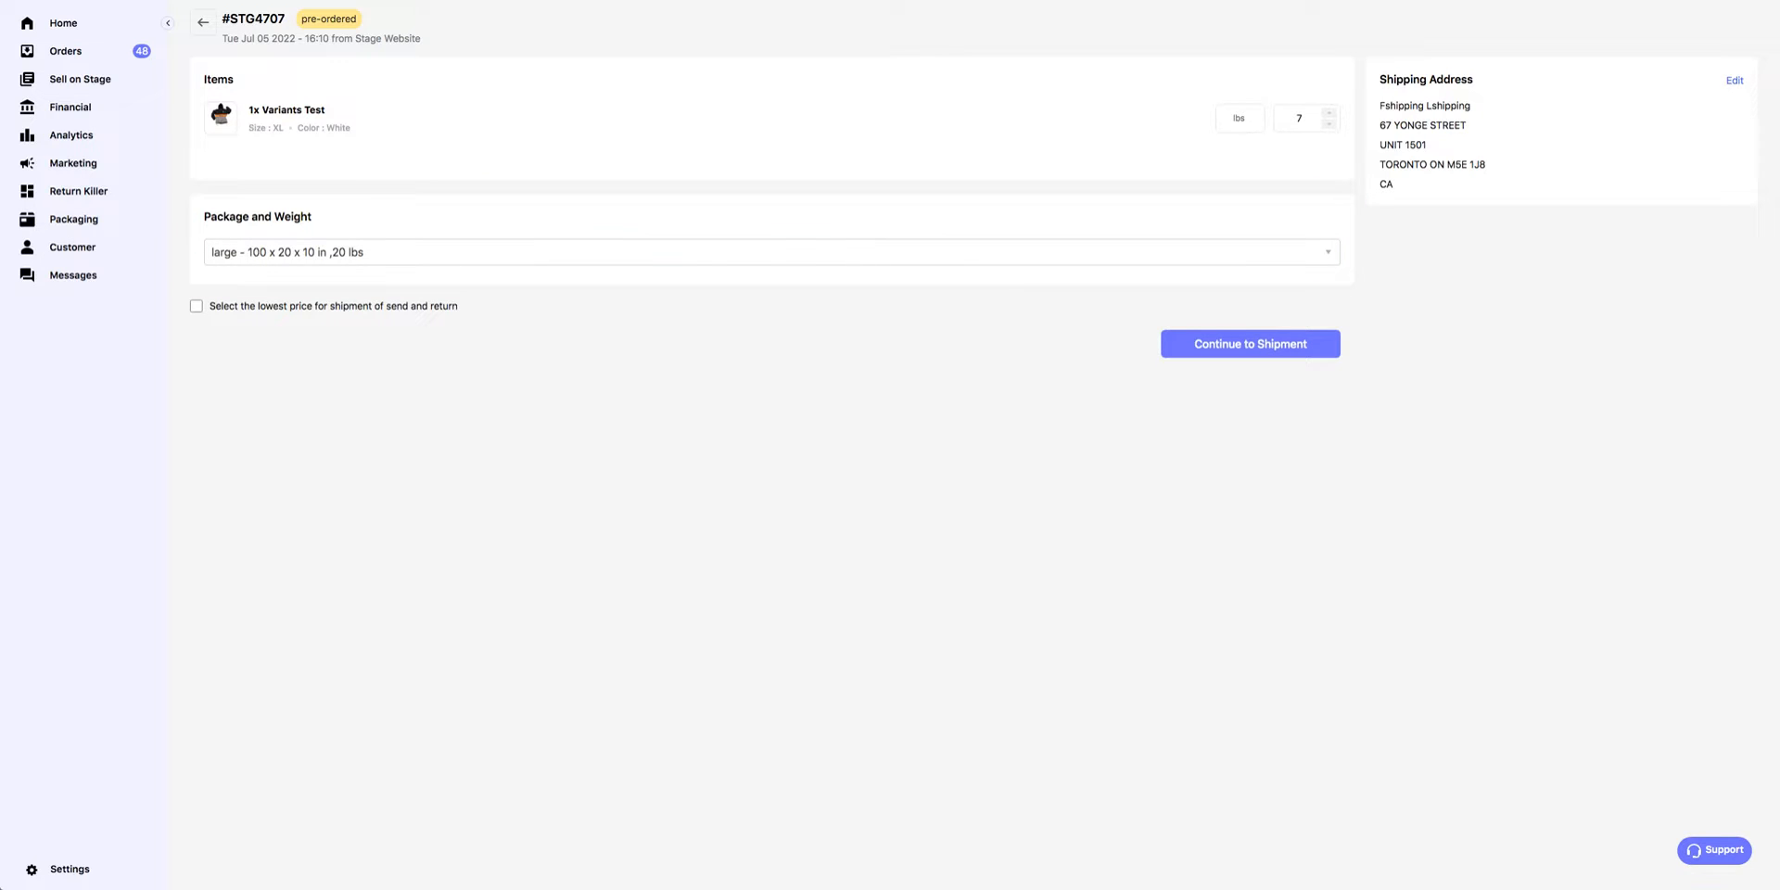
pyautogui.click(195, 306)
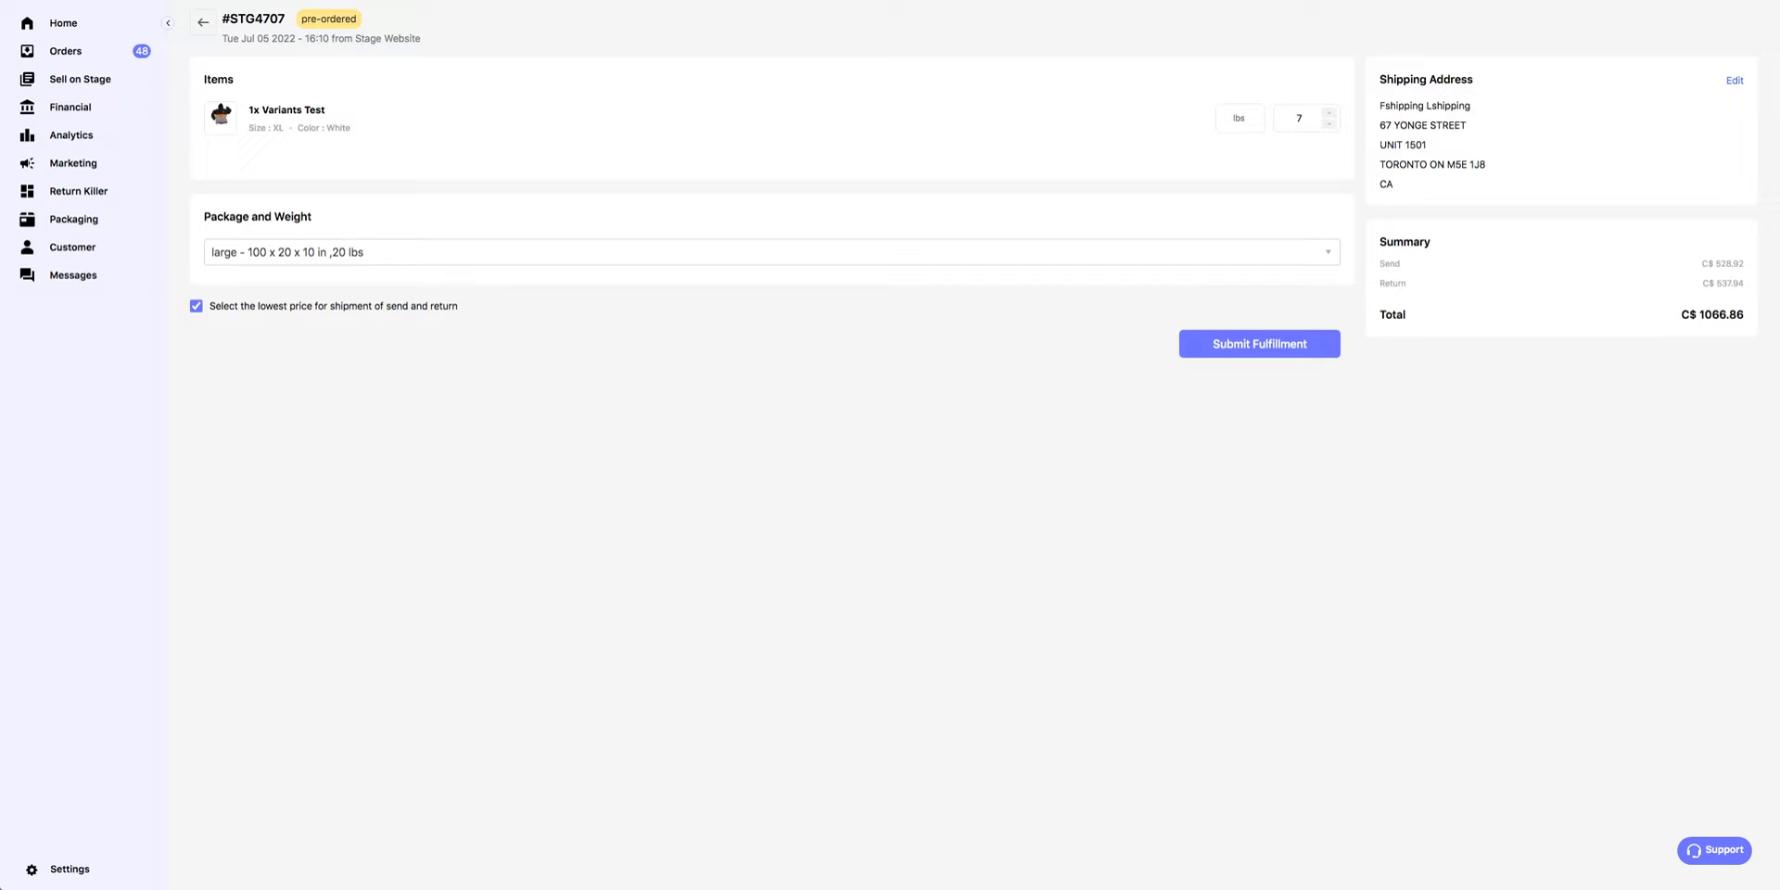
# Submit the fulfillment so #STG4707 shows Fulfilled, then bring up the support window.
pyautogui.click(1256, 345)
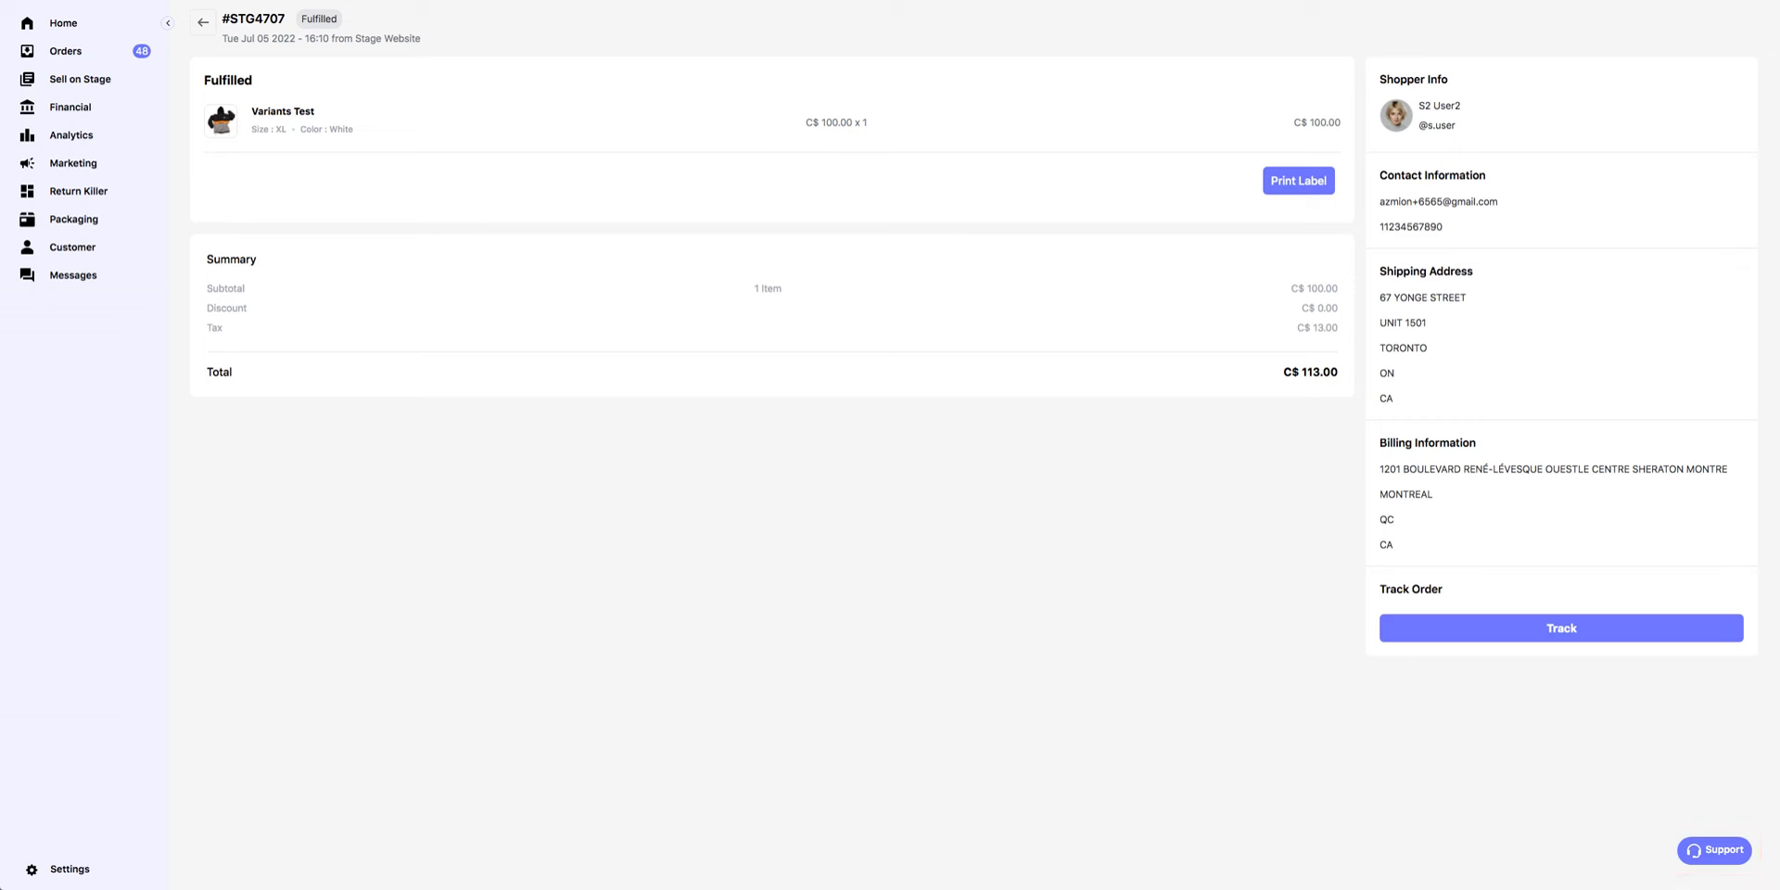
pyautogui.click(1713, 849)
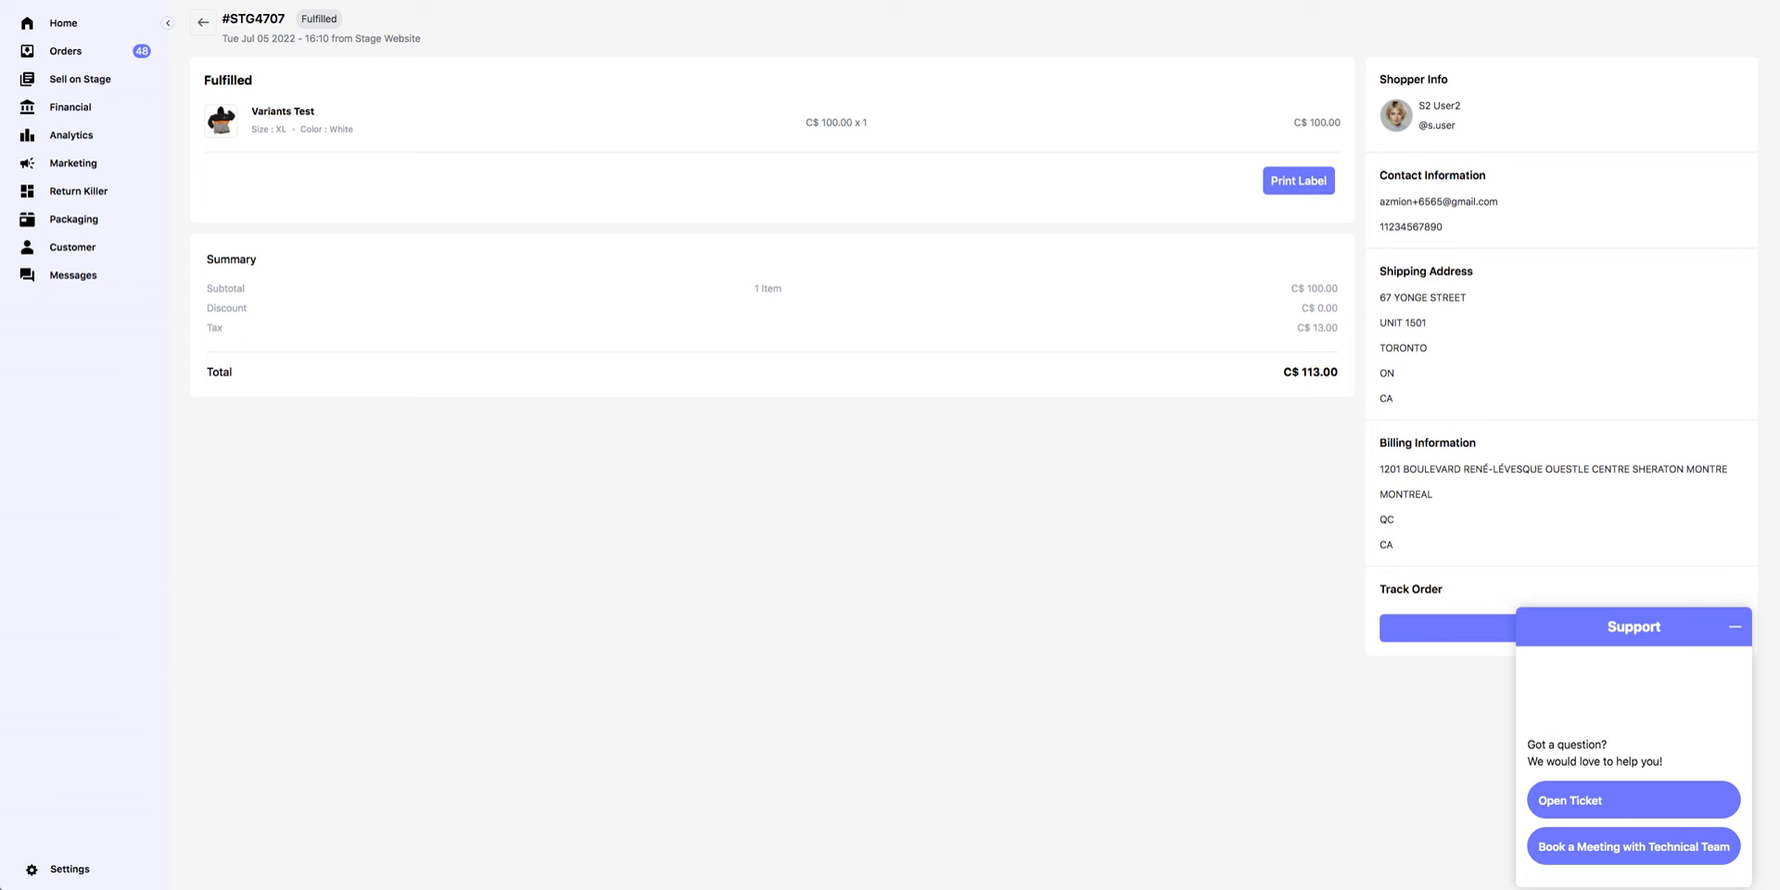